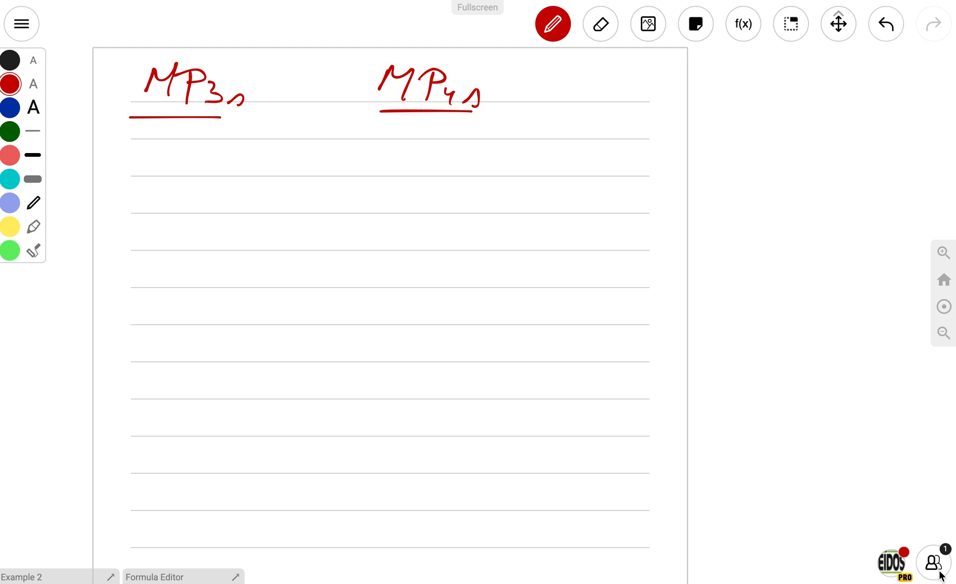
mouse_move(701, 130)
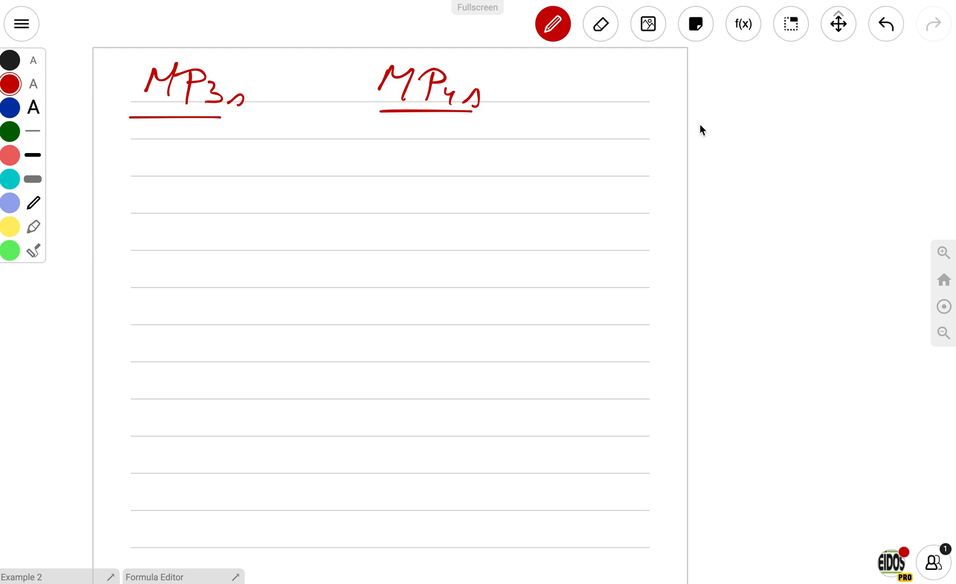
mouse_move(678, 131)
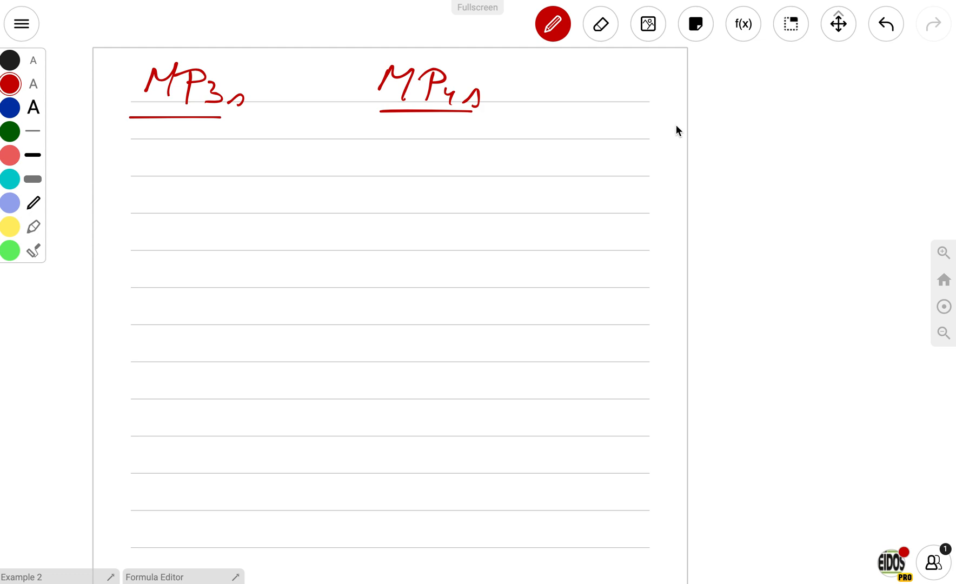
mouse_move(669, 146)
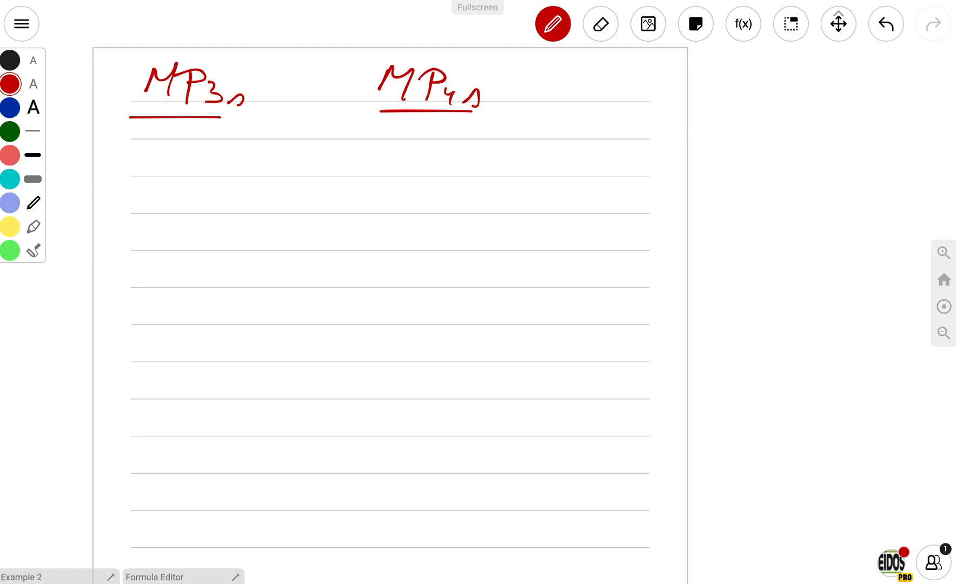
Step: Insert a media object from the pasted web video link via Insert (image, PDF, mp3)
click(21, 23)
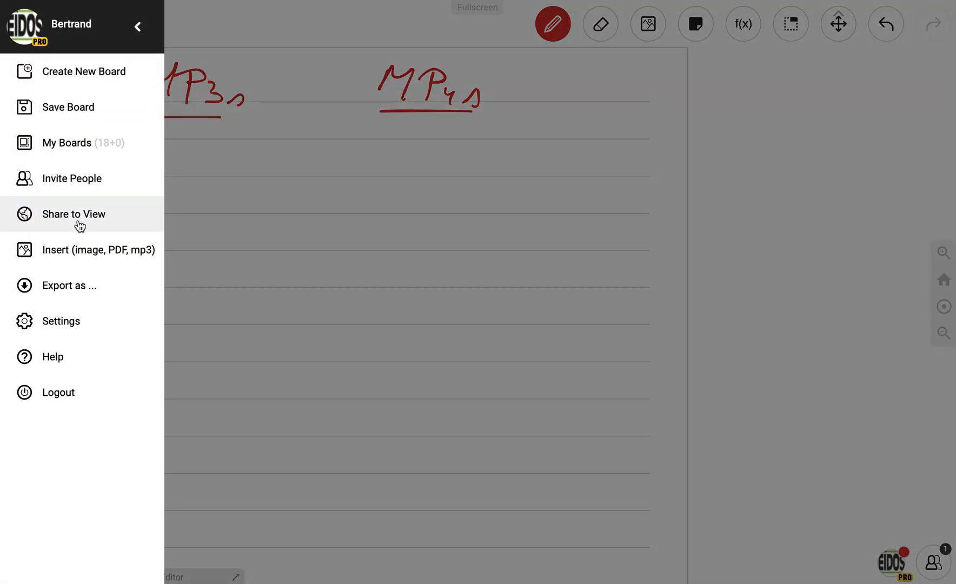
mouse_move(67, 173)
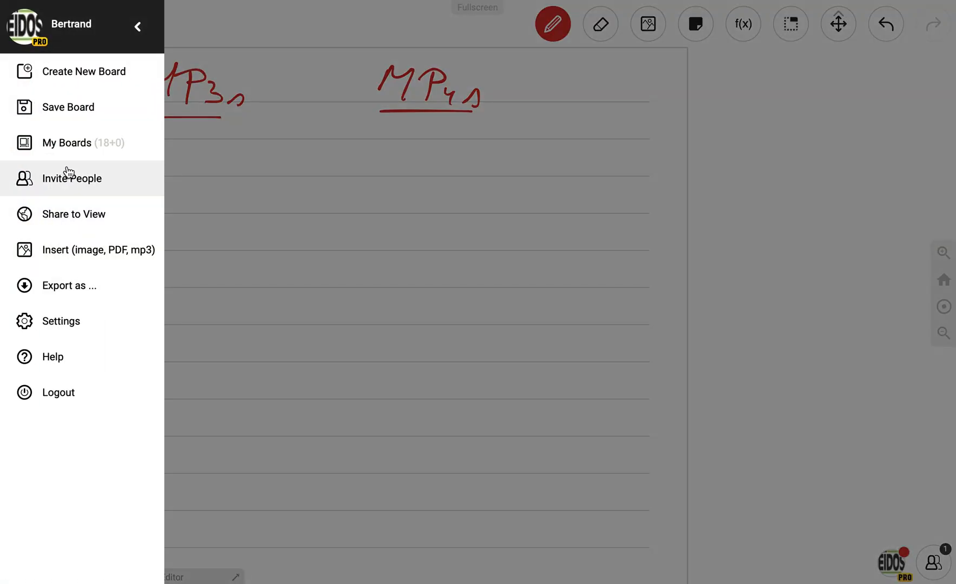
click(99, 249)
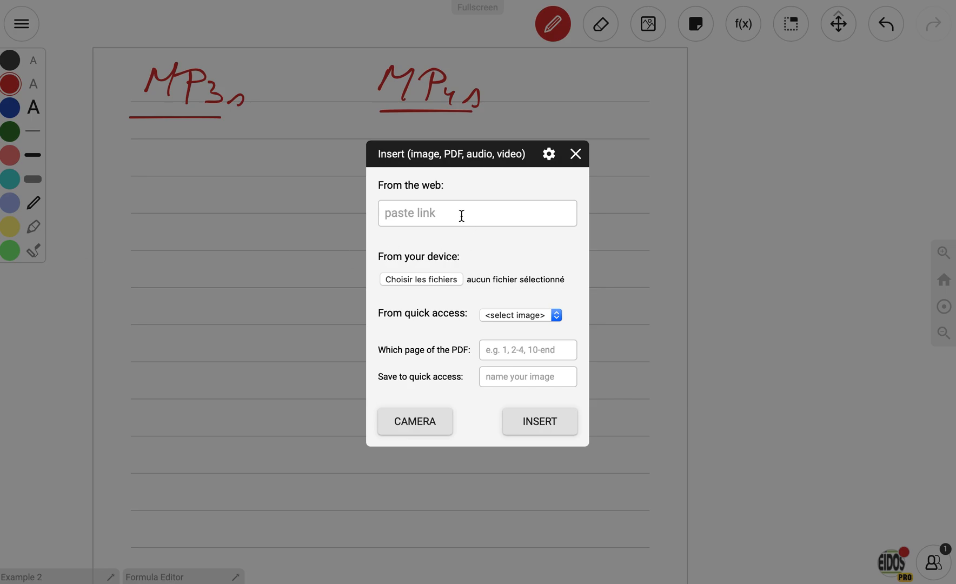
right_click(460, 212)
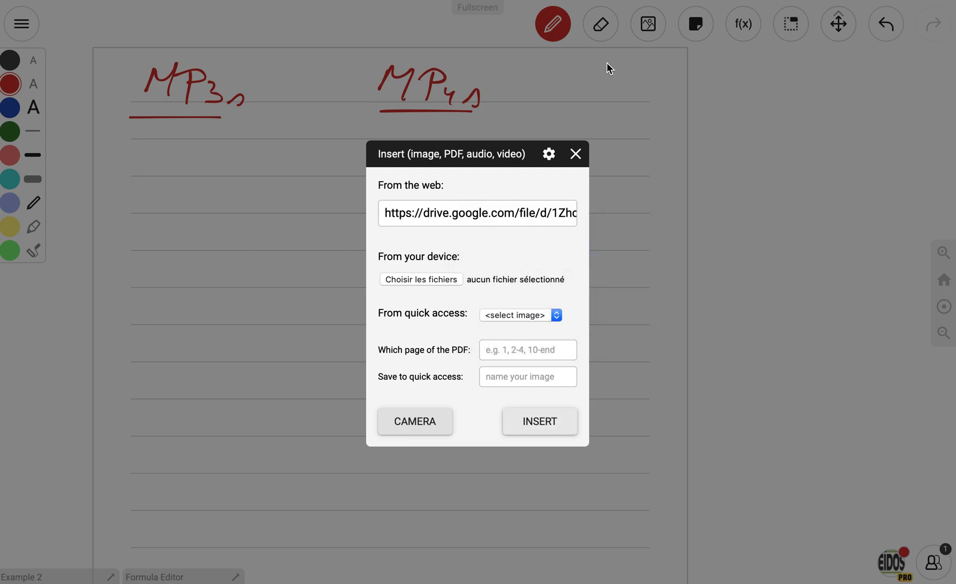
click(539, 421)
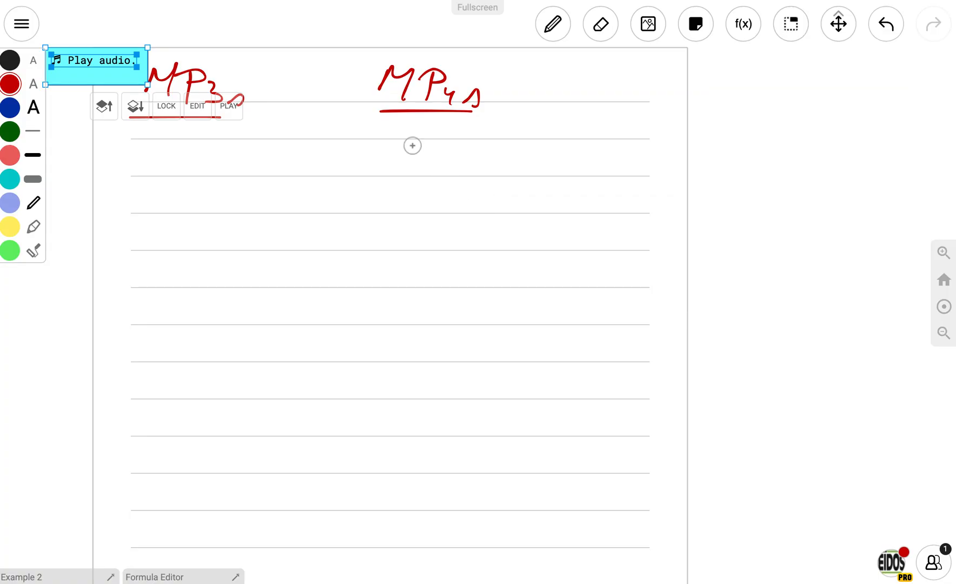
Step: Move the media object below the MP3s heading and start the video playing
drag(96, 60, 166, 150)
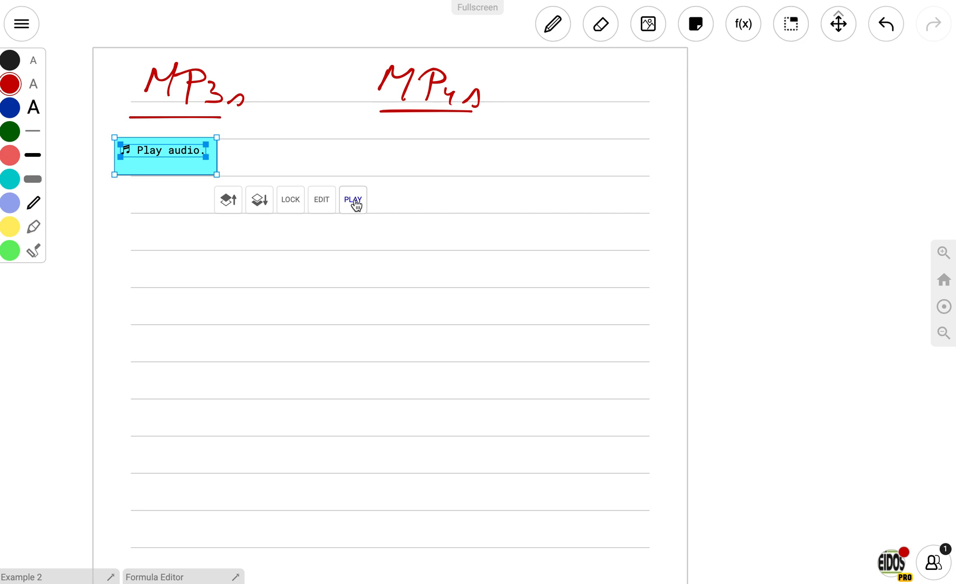
click(353, 200)
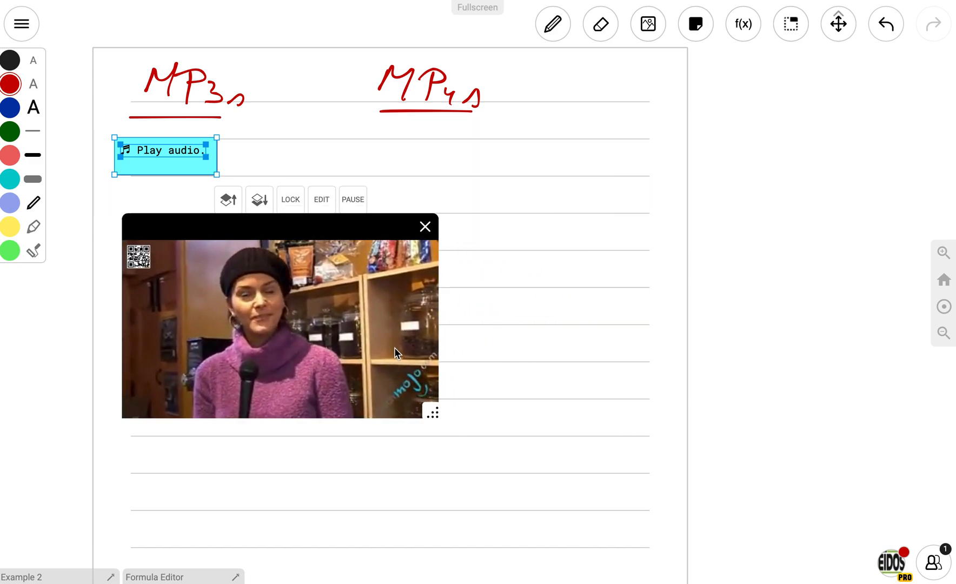
mouse_move(433, 414)
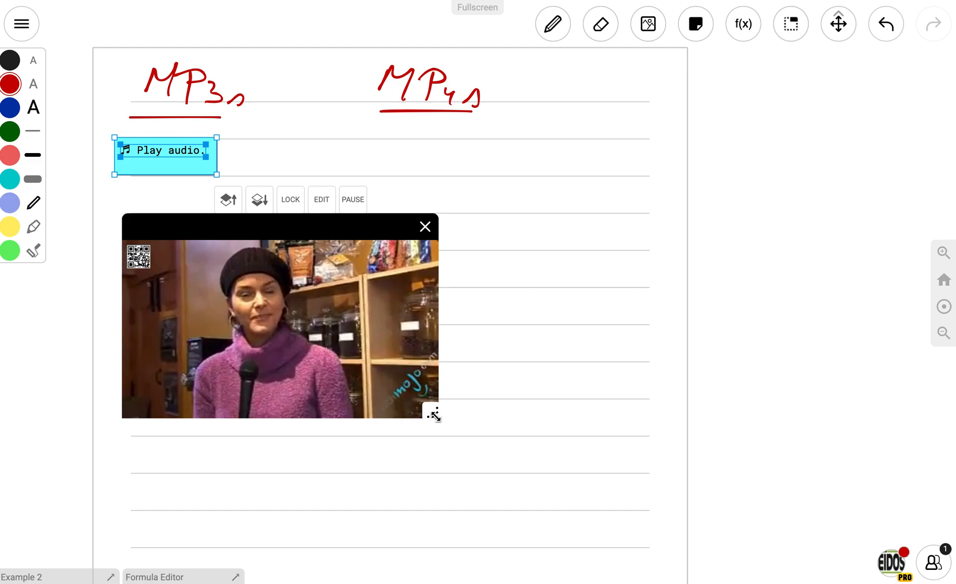
drag(434, 415, 536, 470)
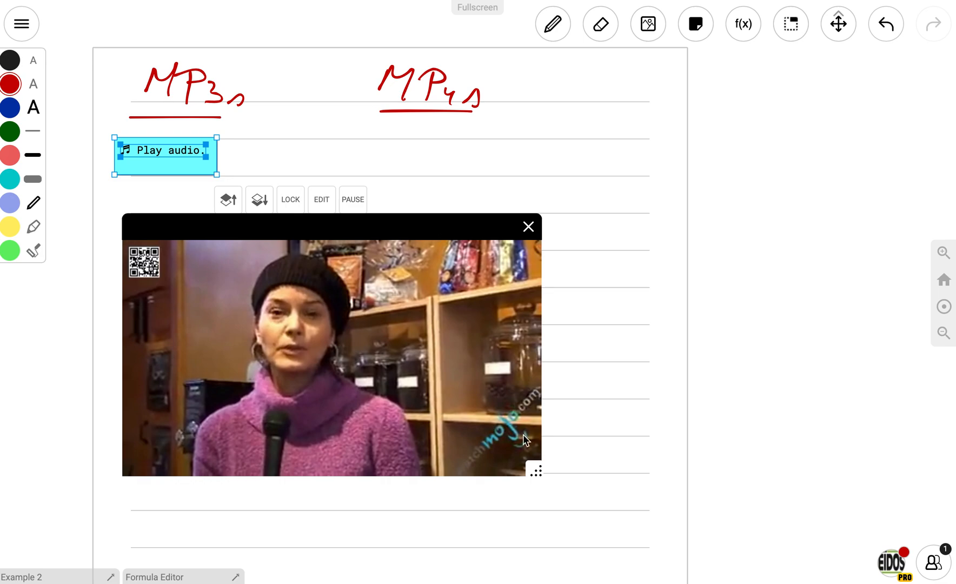
drag(535, 471, 422, 392)
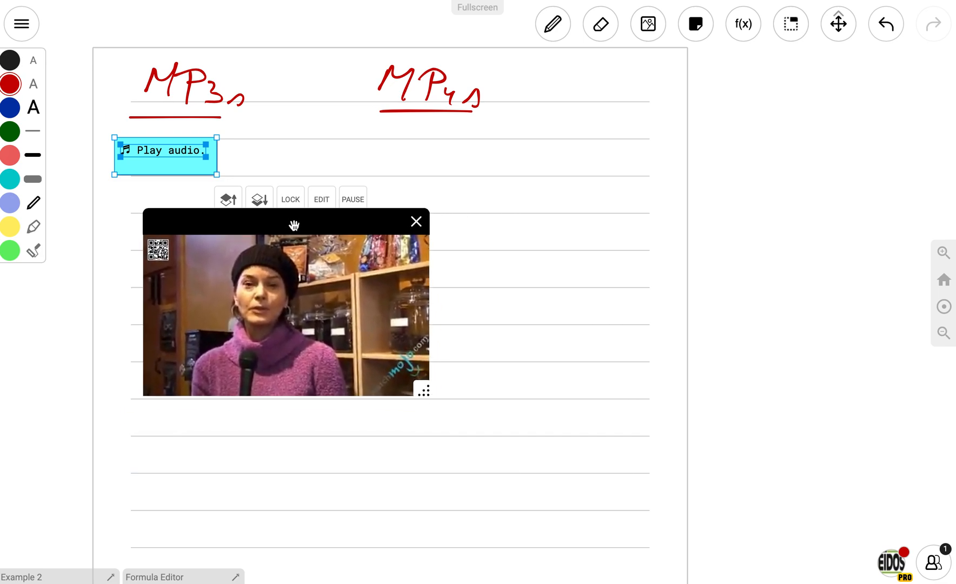
drag(294, 225, 530, 133)
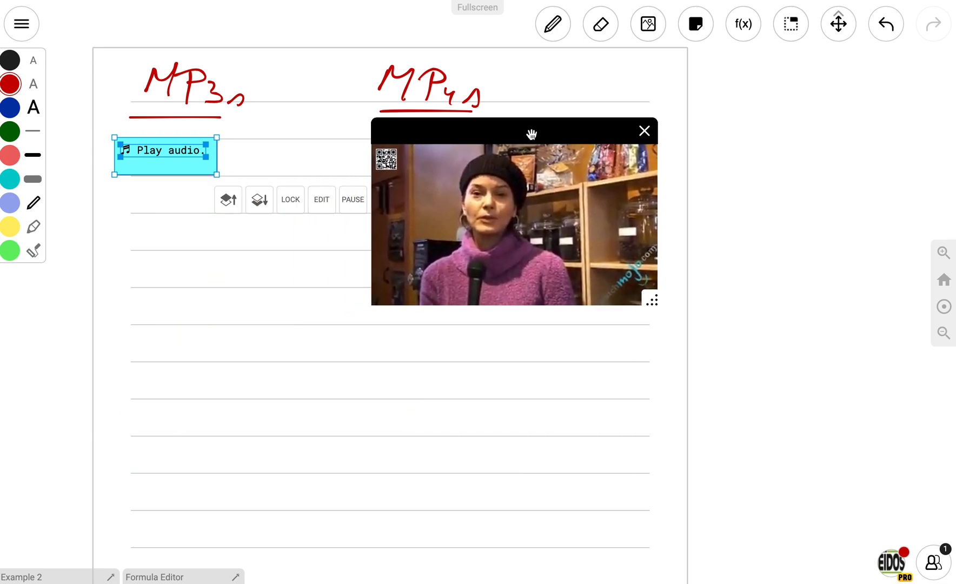
mouse_move(536, 142)
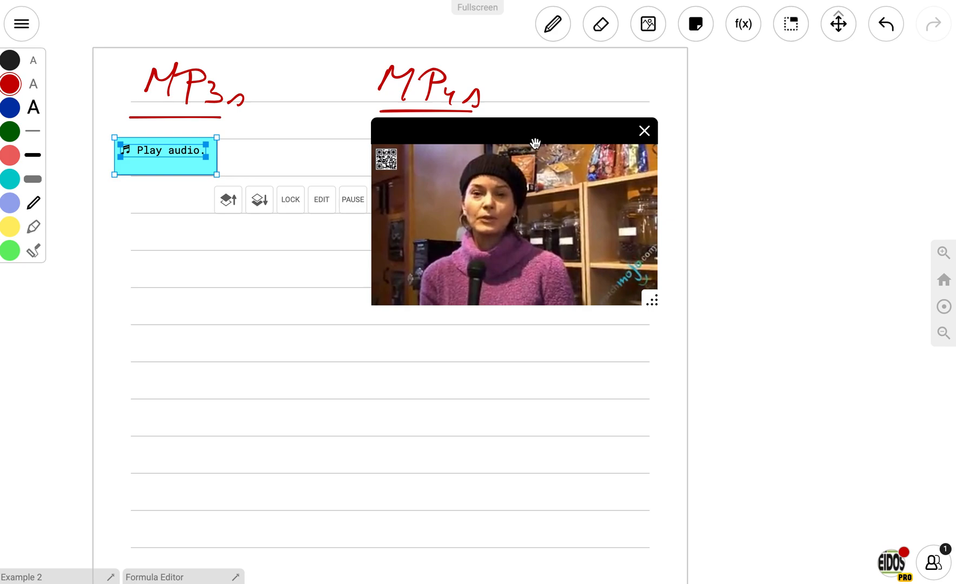
mouse_move(534, 138)
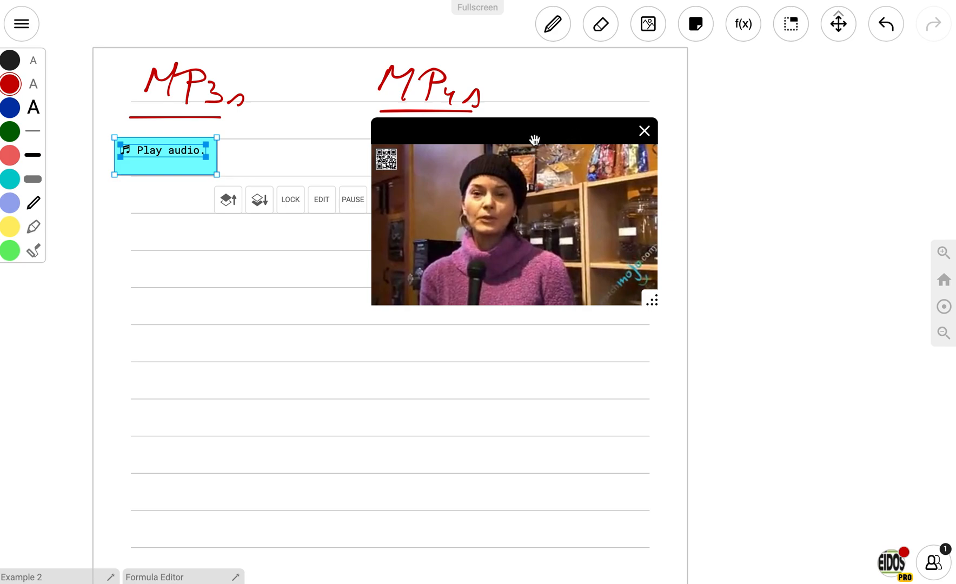
mouse_move(552, 133)
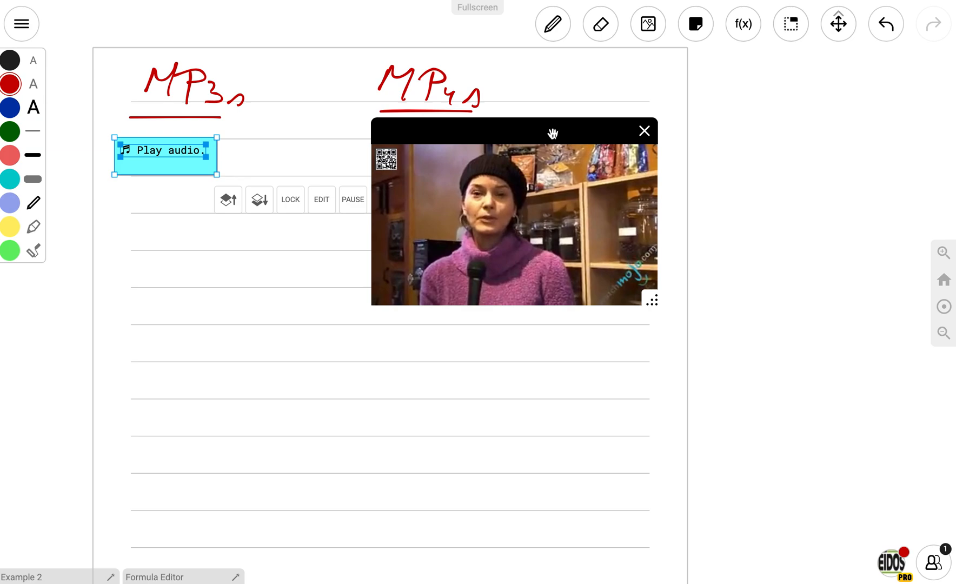
mouse_move(548, 135)
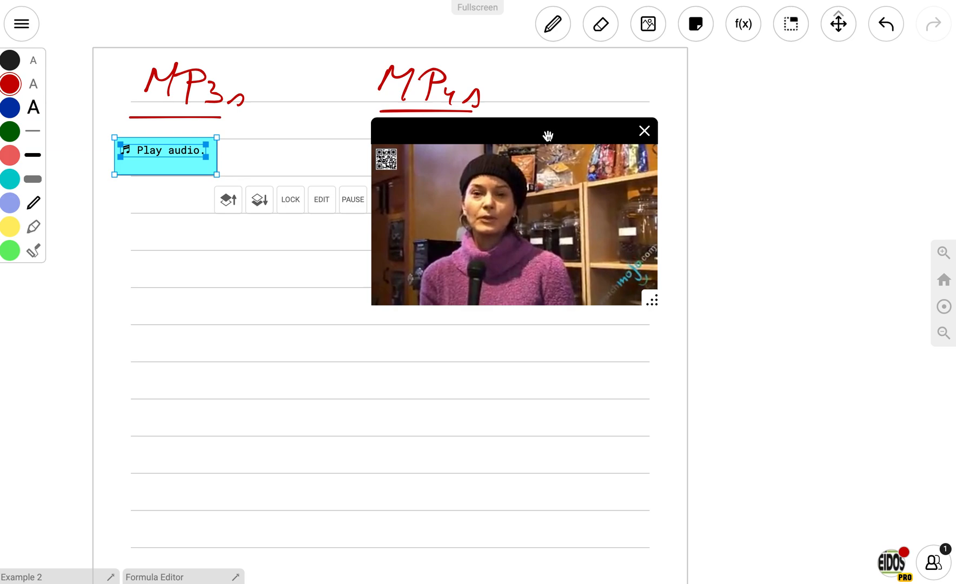
mouse_move(645, 130)
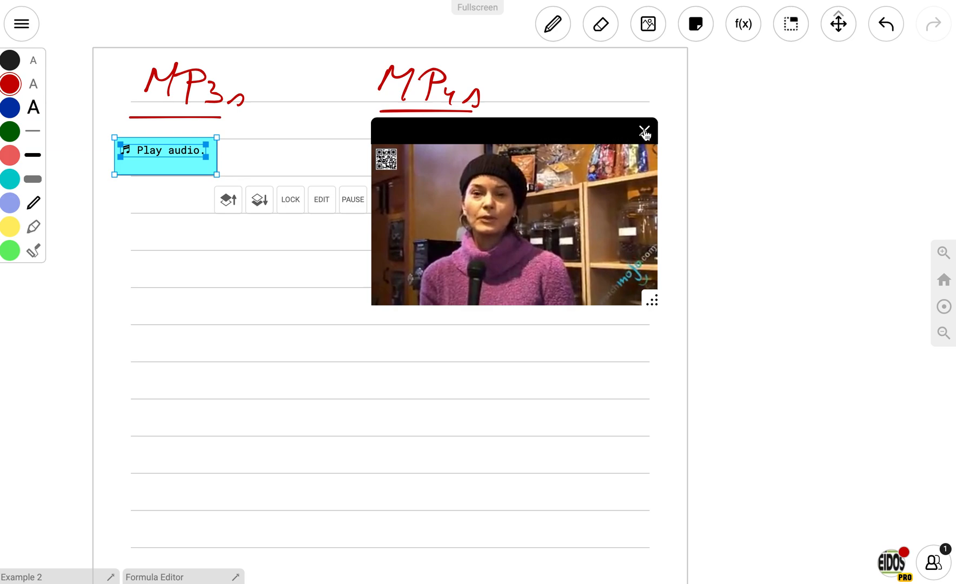
mouse_move(644, 130)
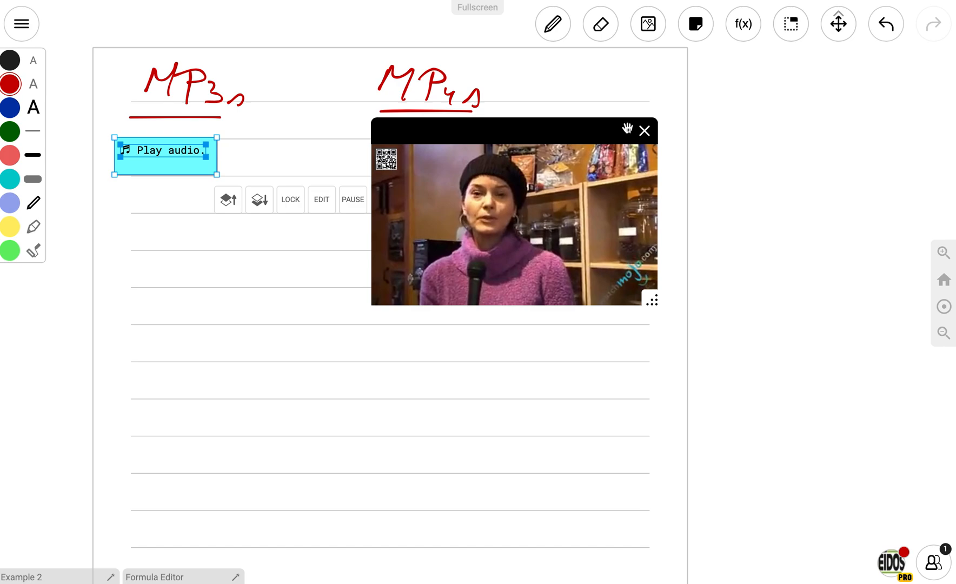
click(644, 130)
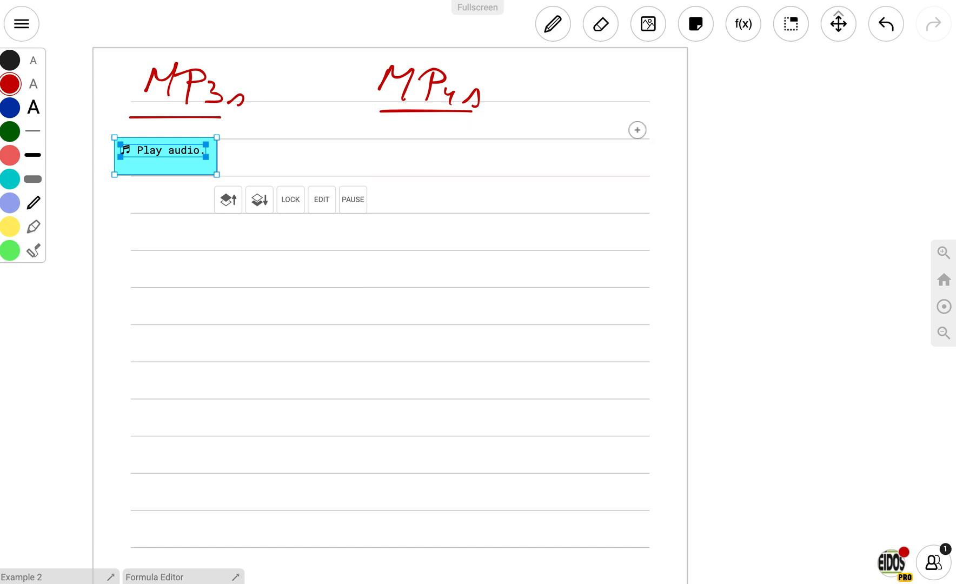